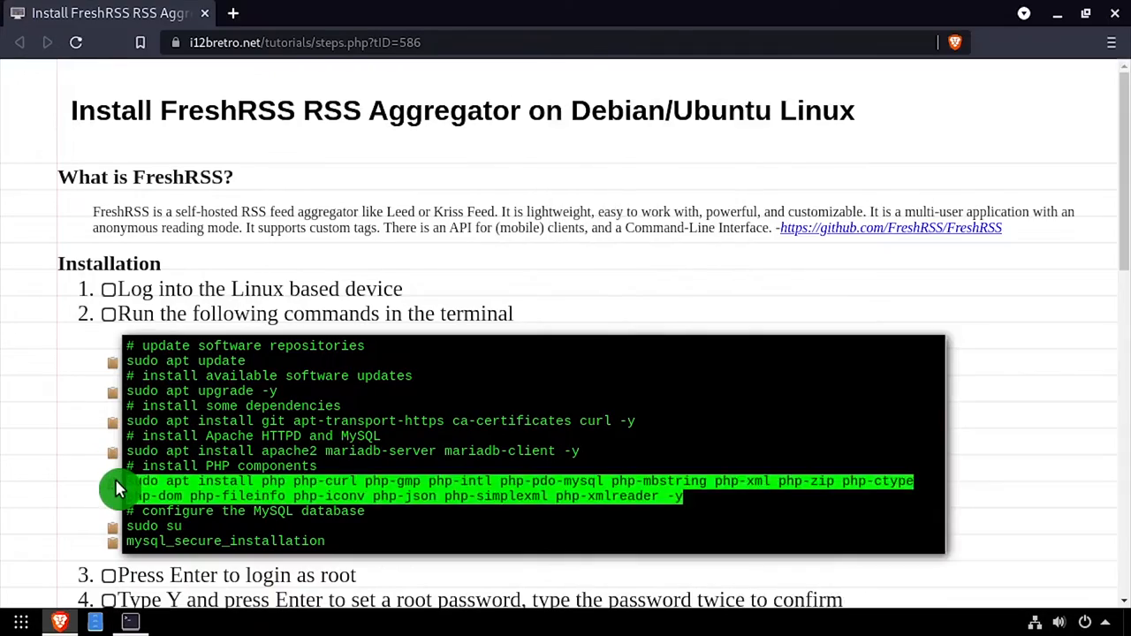
Step: Run mysql_secure_installation as root, declining unix_socket and accepting the remaining hardening prompts with a root password
click(131, 622)
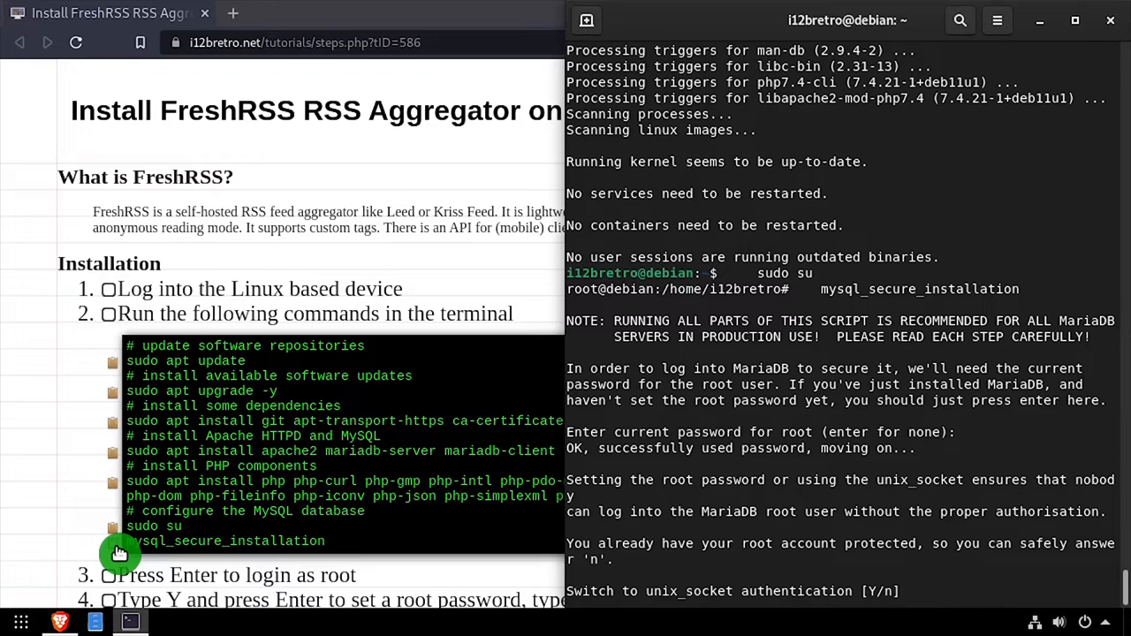
text(n)
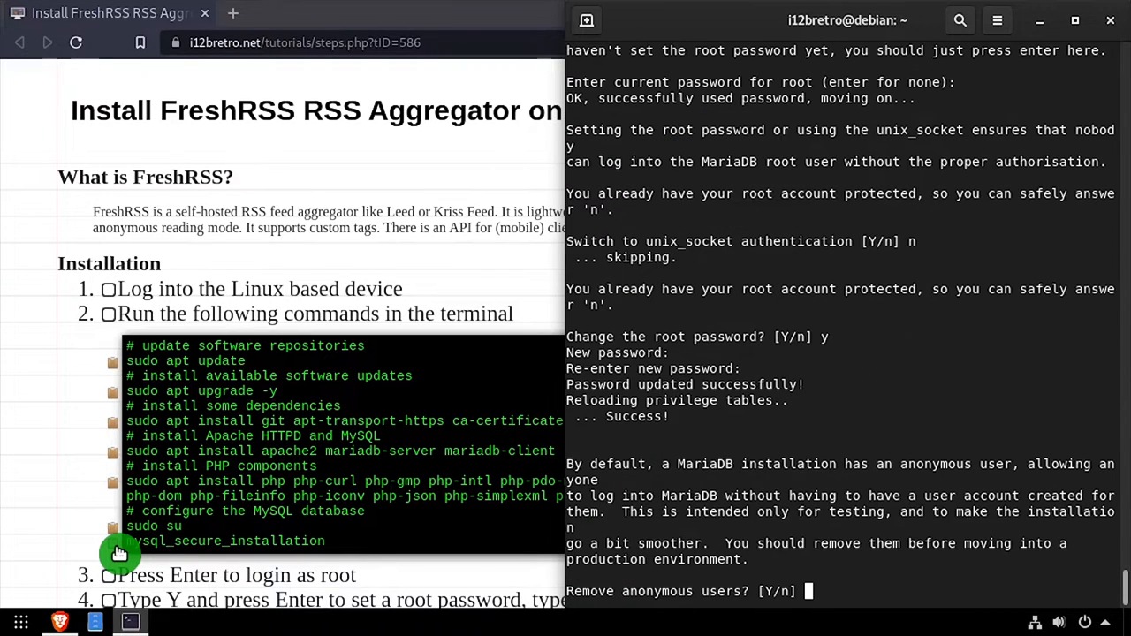
text(y)
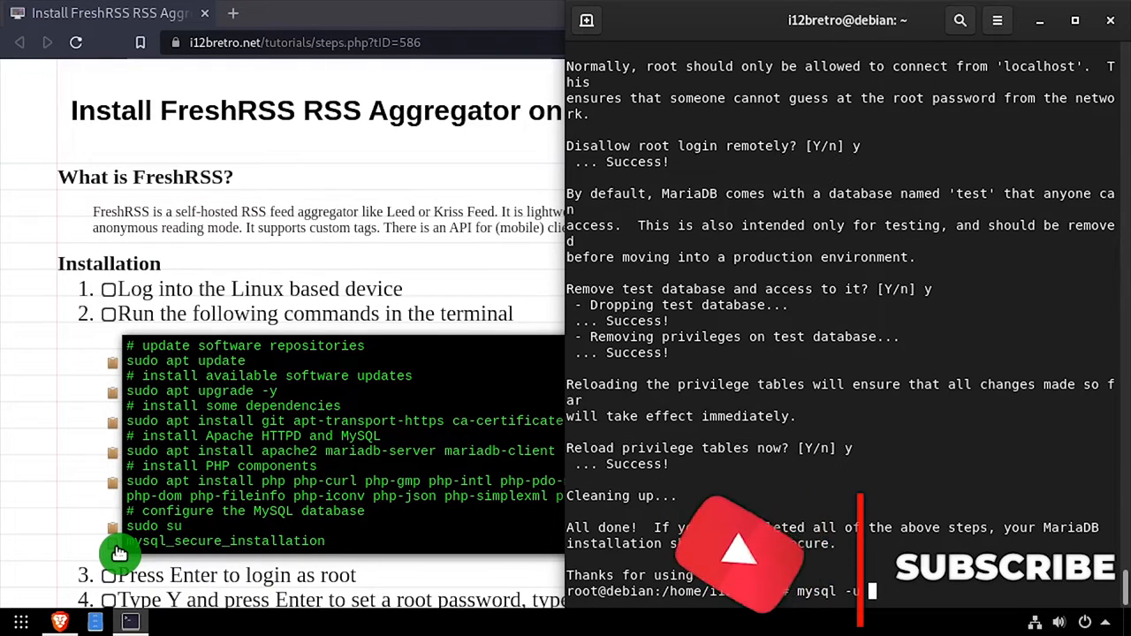
Step: Create the freshrss database and user in MariaDB, then fetch and extract FreshRSS into the Apache web root
key(Return)
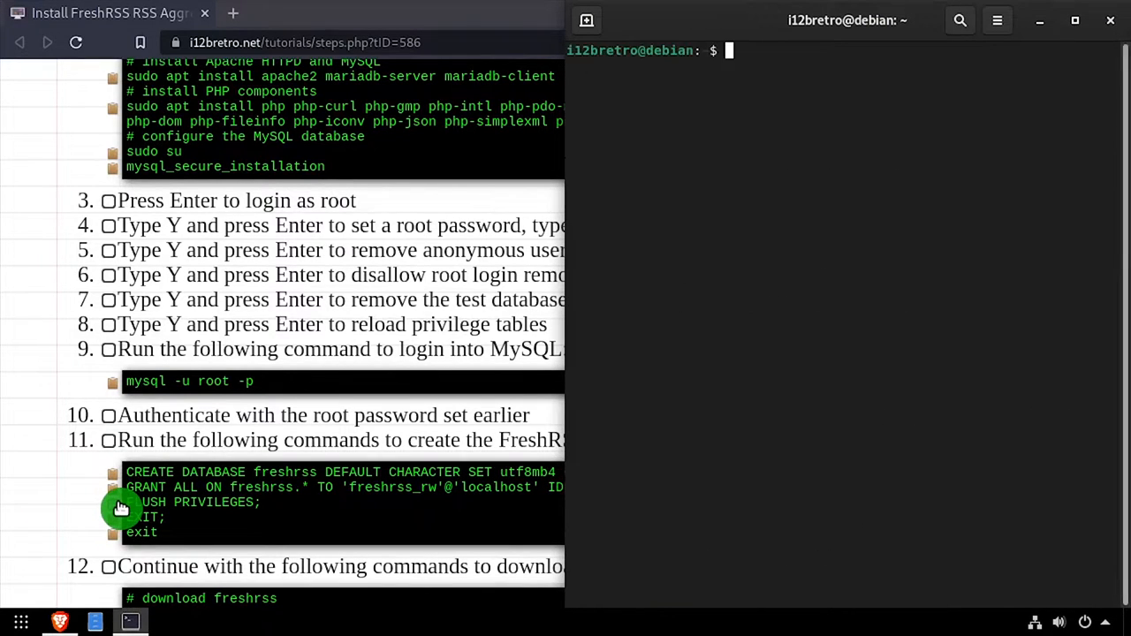
scroll(down, 3)
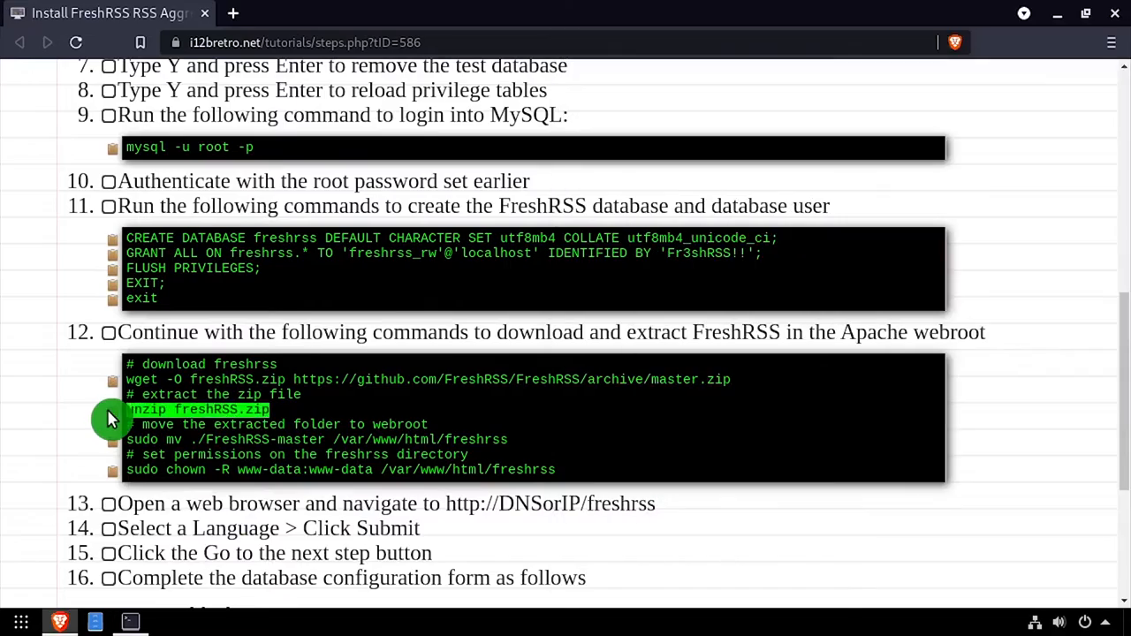
click(131, 620)
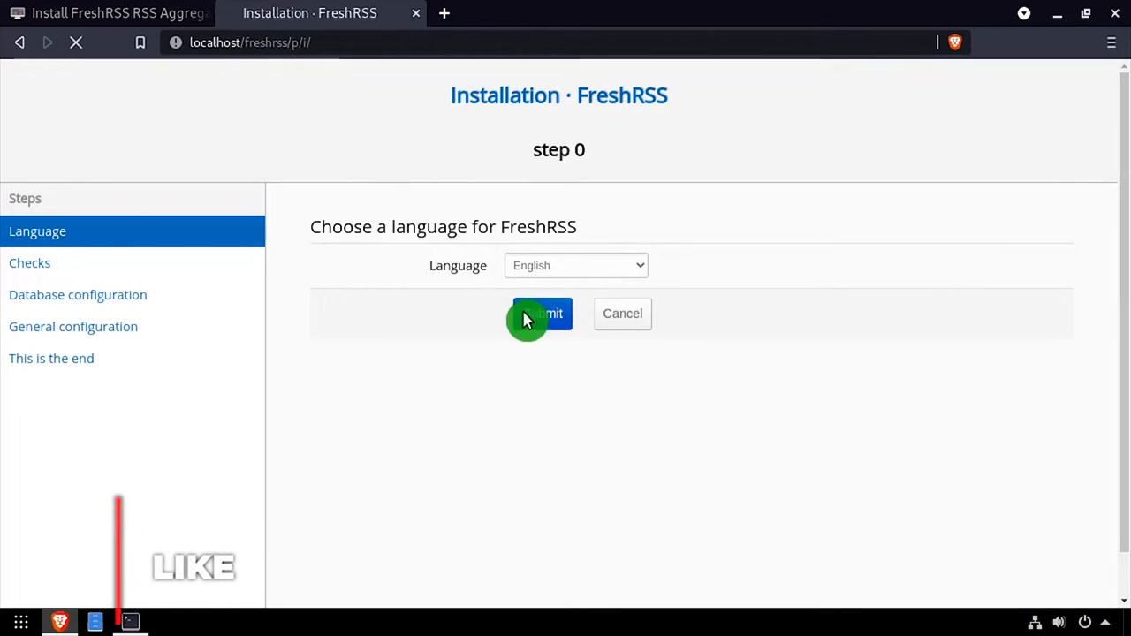
click(541, 315)
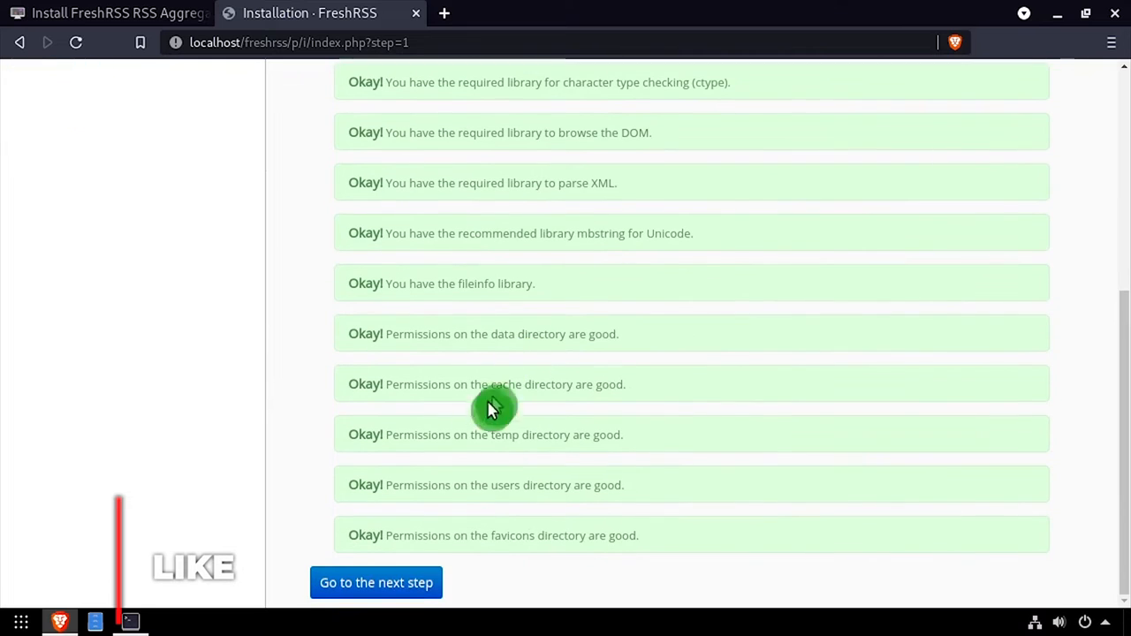
click(375, 583)
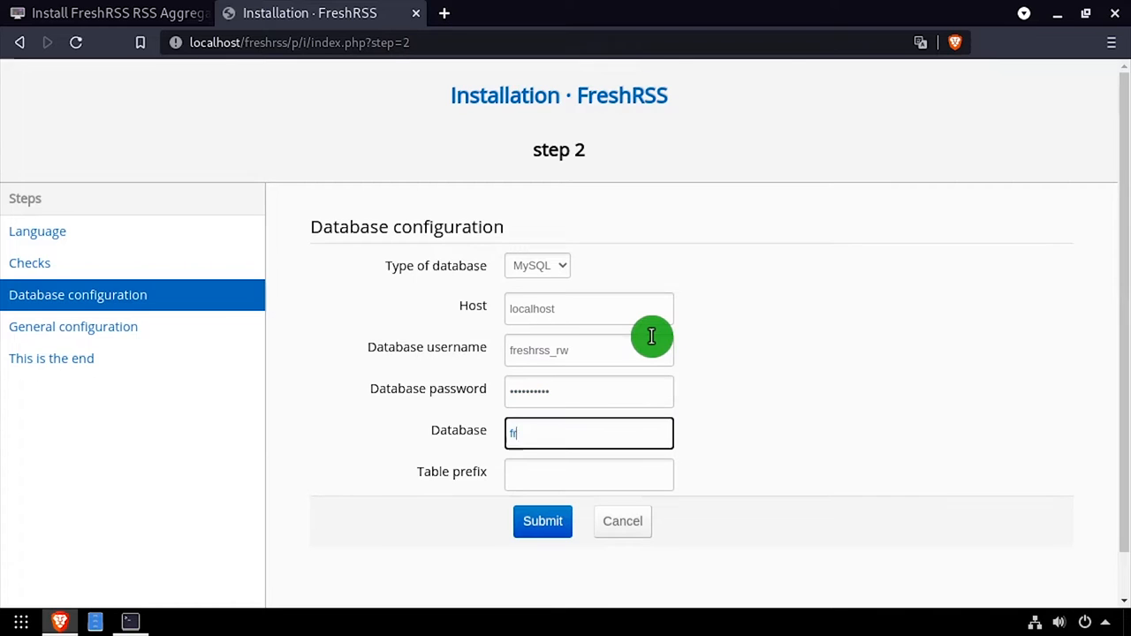
text(freshrss)
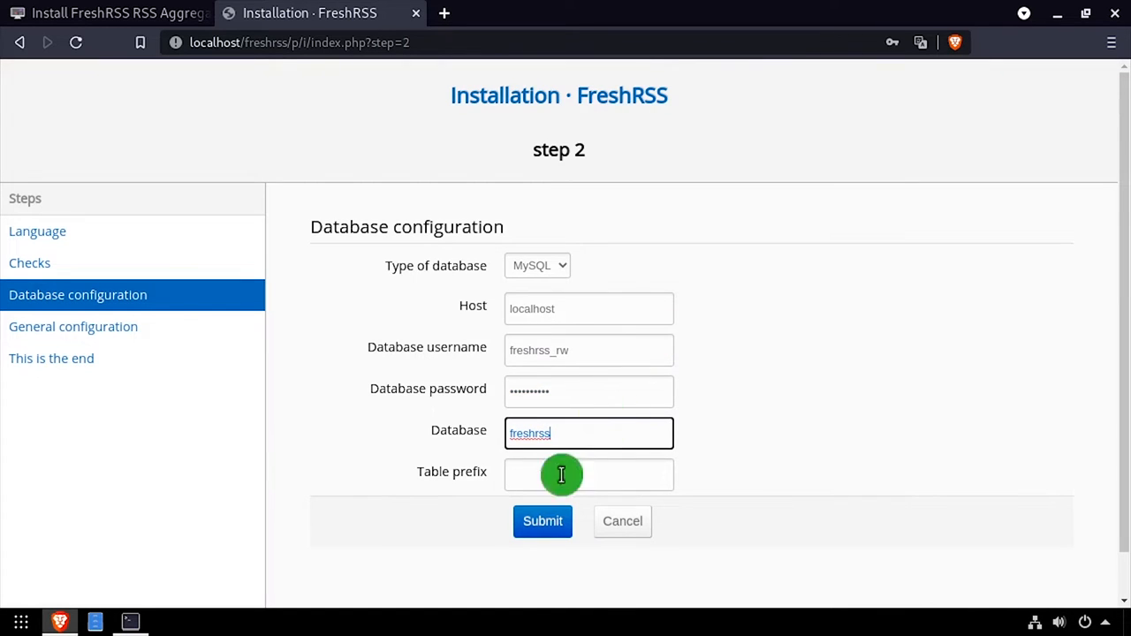
click(542, 521)
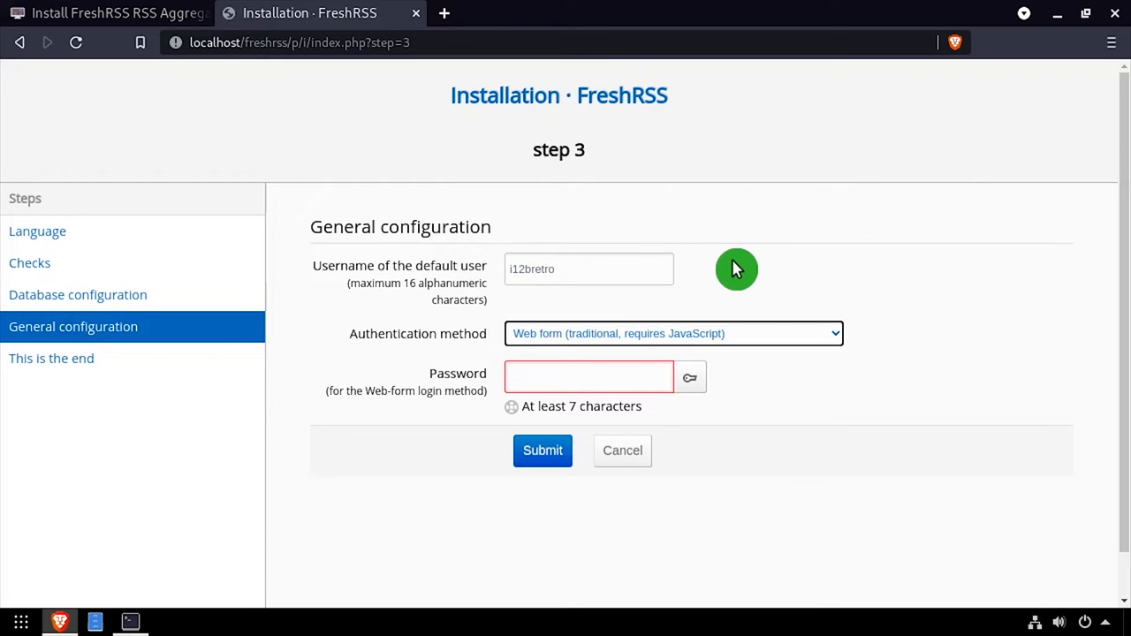
text(password)
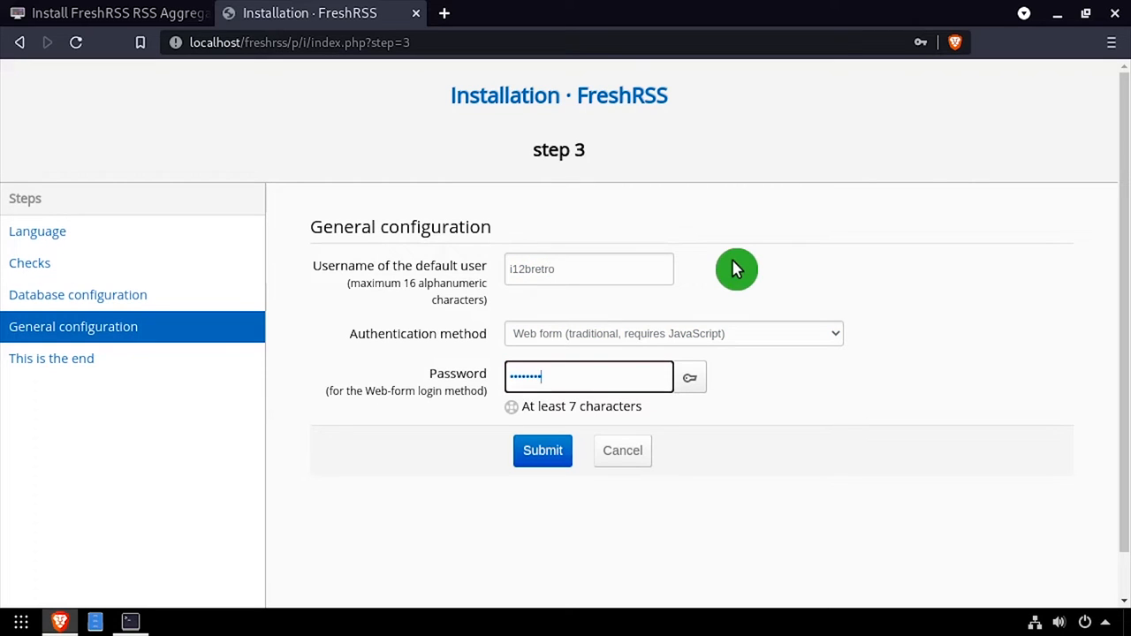
click(543, 450)
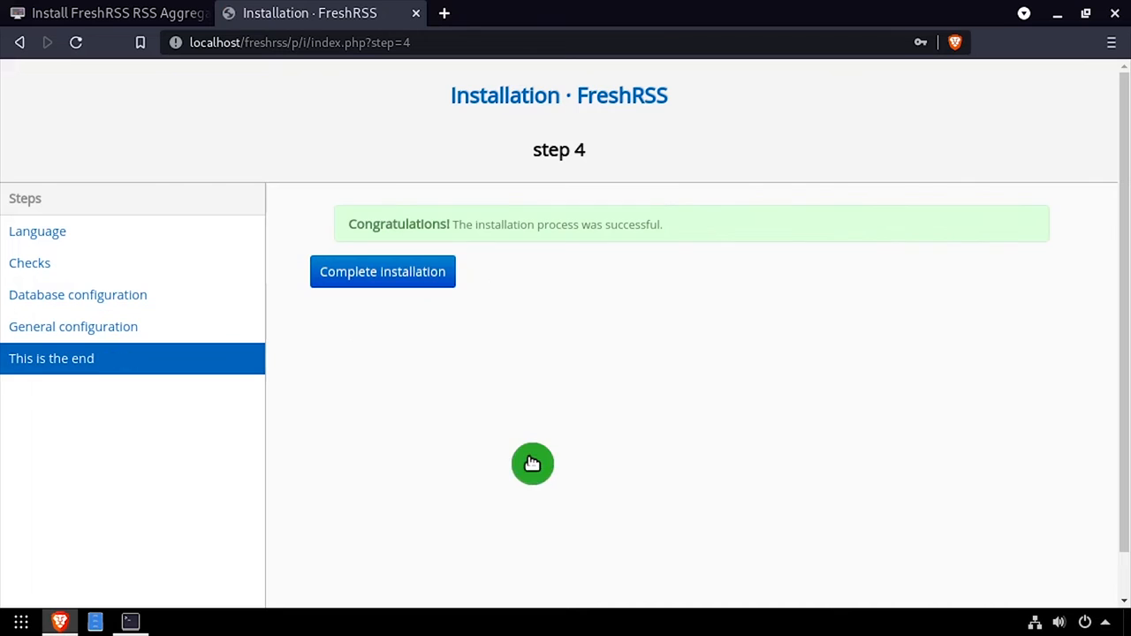
Step: Complete the installation, log in with the saved credentials and view the FreshRSS 1.18.1 release article
click(382, 272)
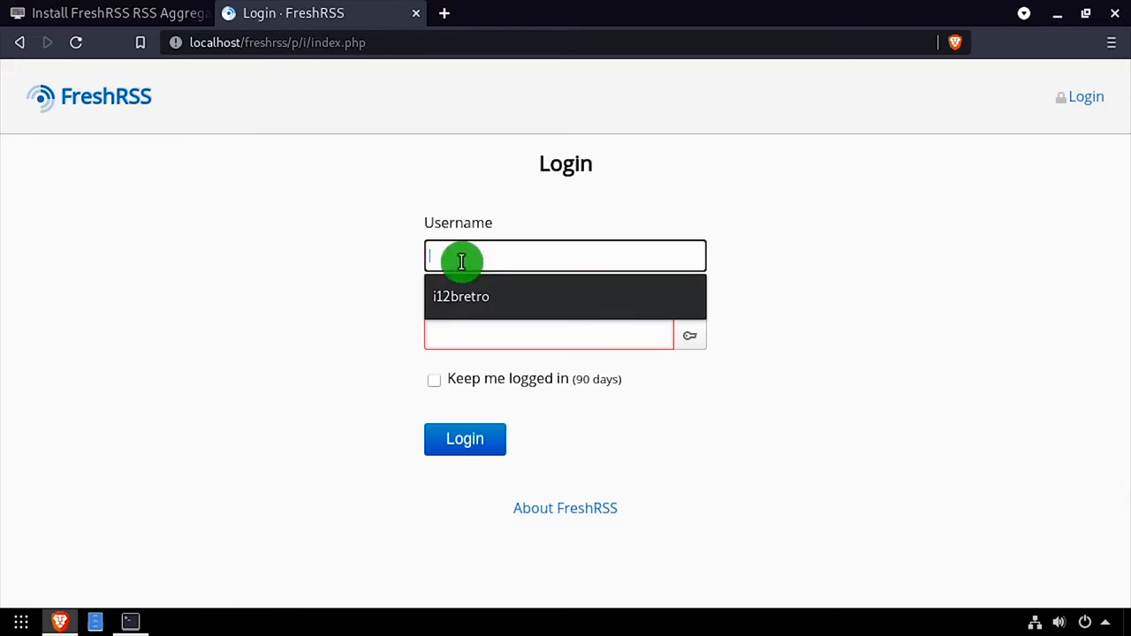
click(460, 297)
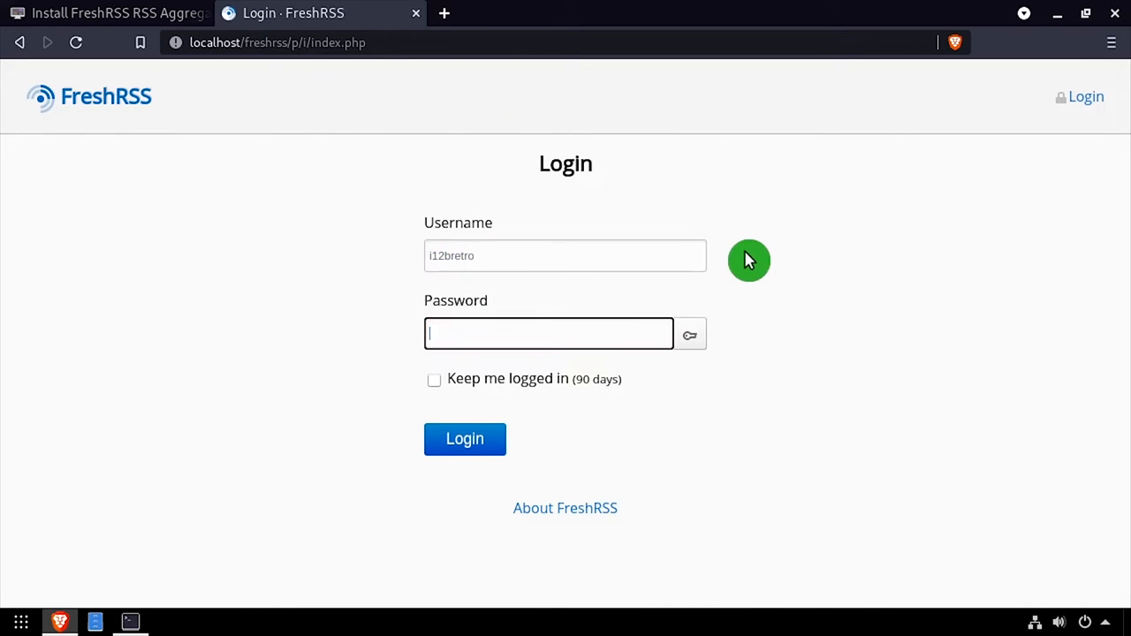
click(464, 438)
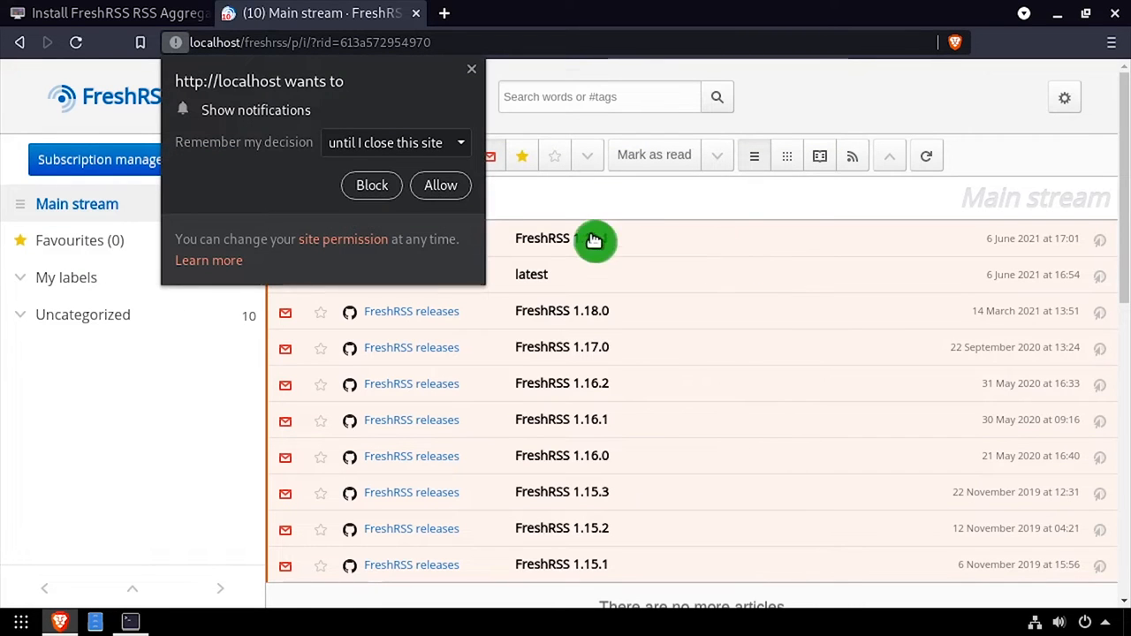
click(594, 238)
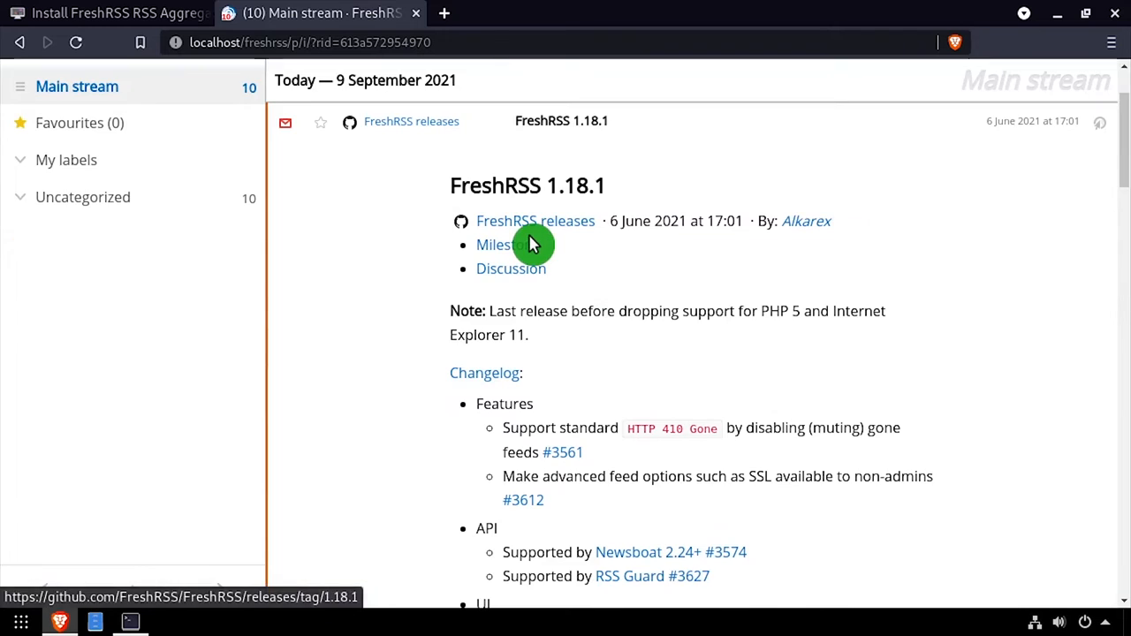